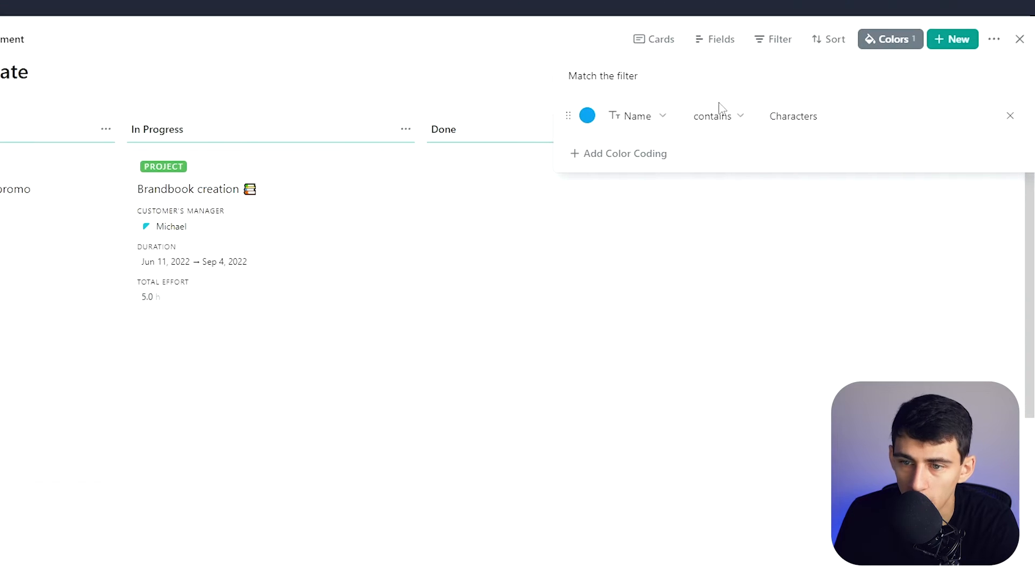
mouse_move(769, 102)
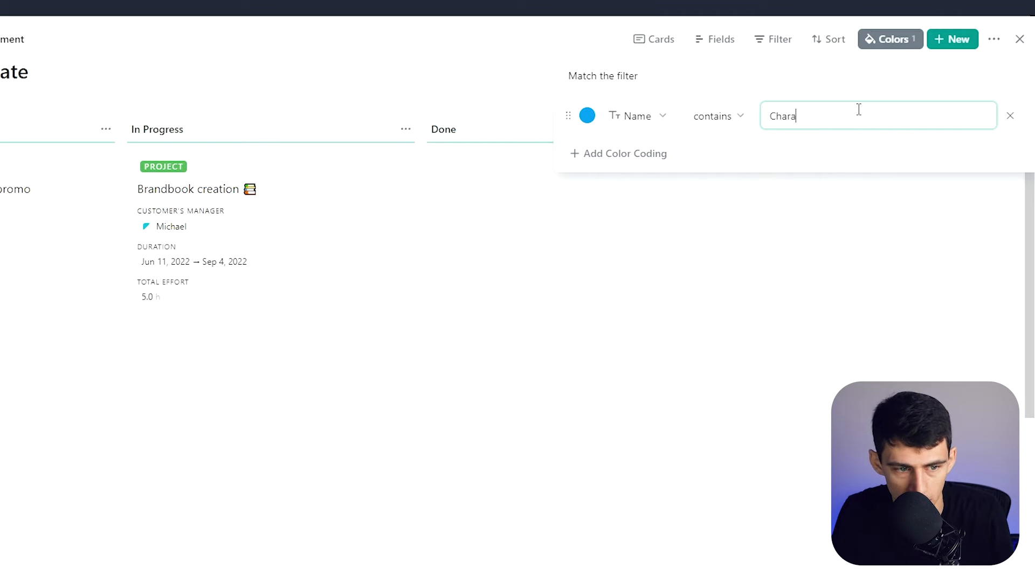
- Finish the 'Characters' name rule, name the new card 'Example', and return to the Colors rules
text(cters)
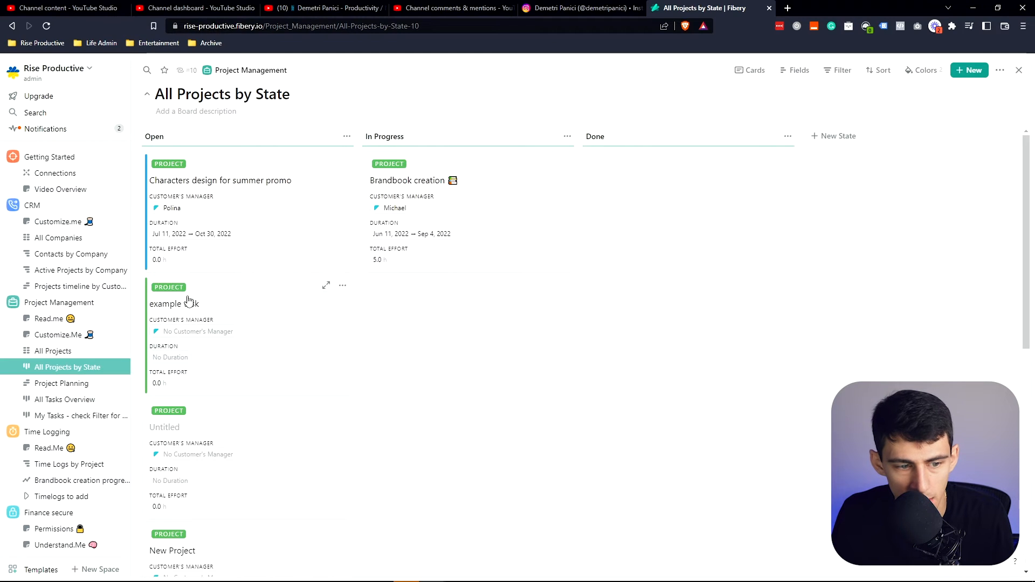
click(175, 303)
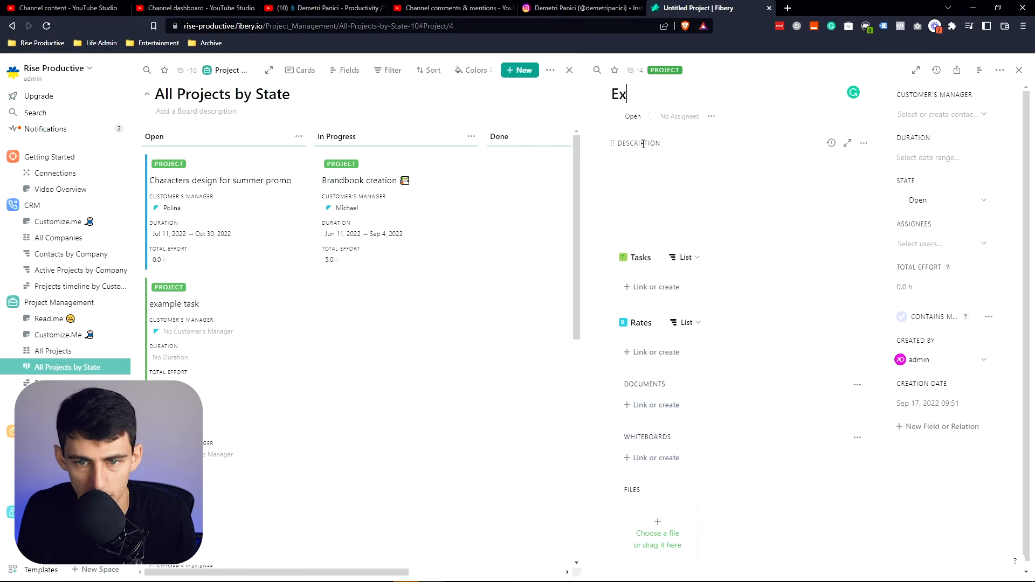
click(568, 70)
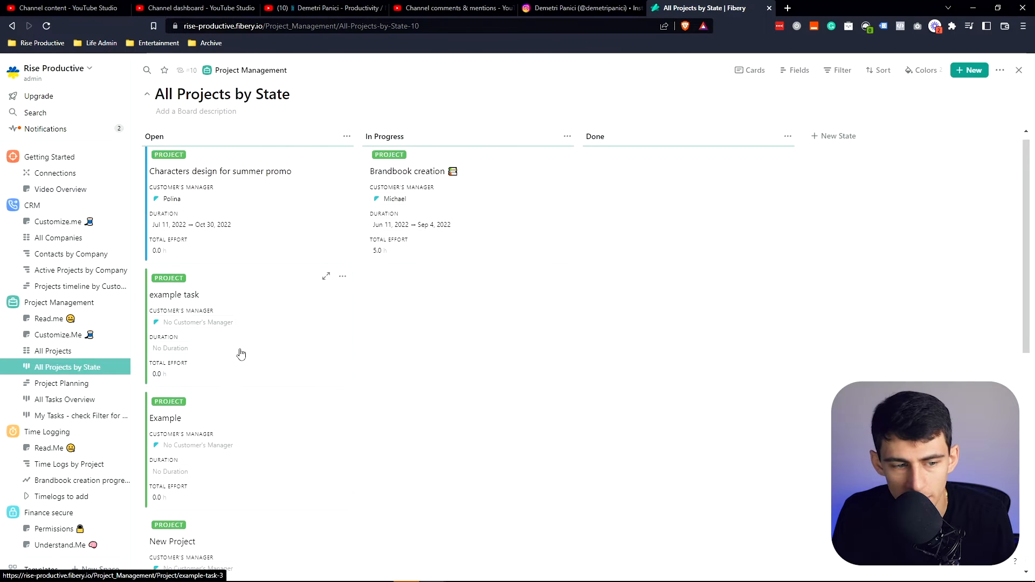
click(923, 71)
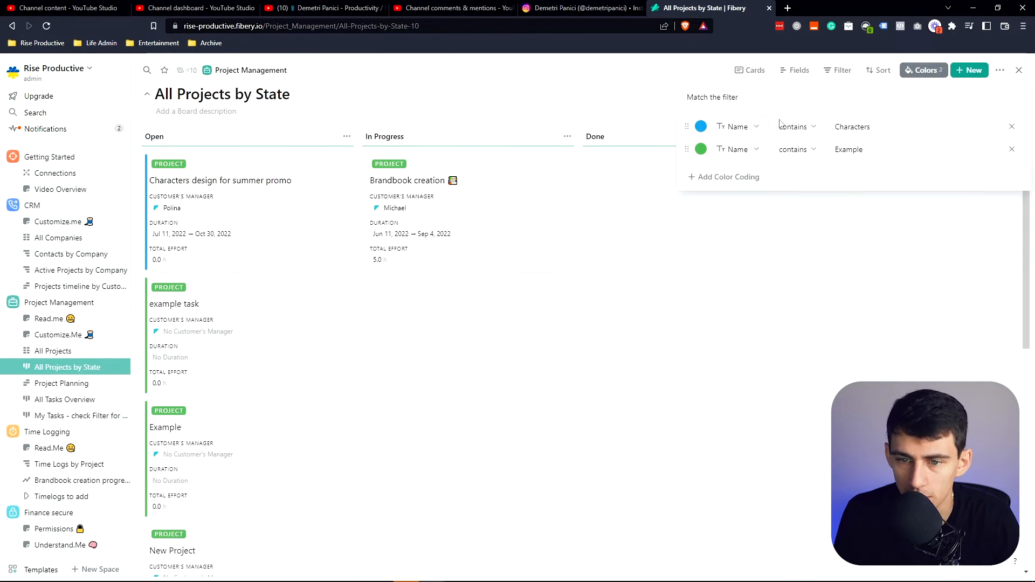
- Change the green rule to Duration Start is before today instead of Name contains Example
click(732, 149)
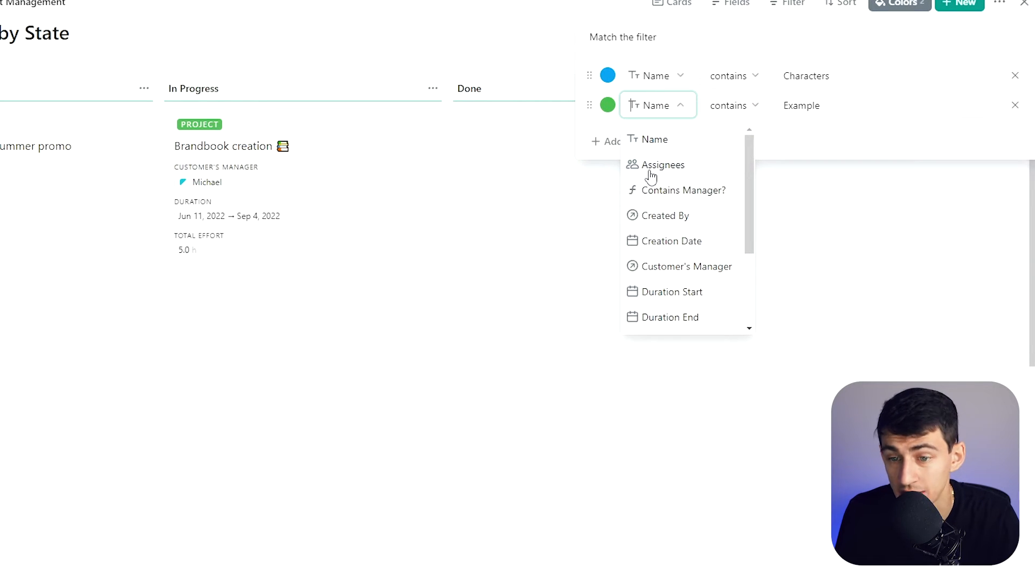
mouse_move(673, 202)
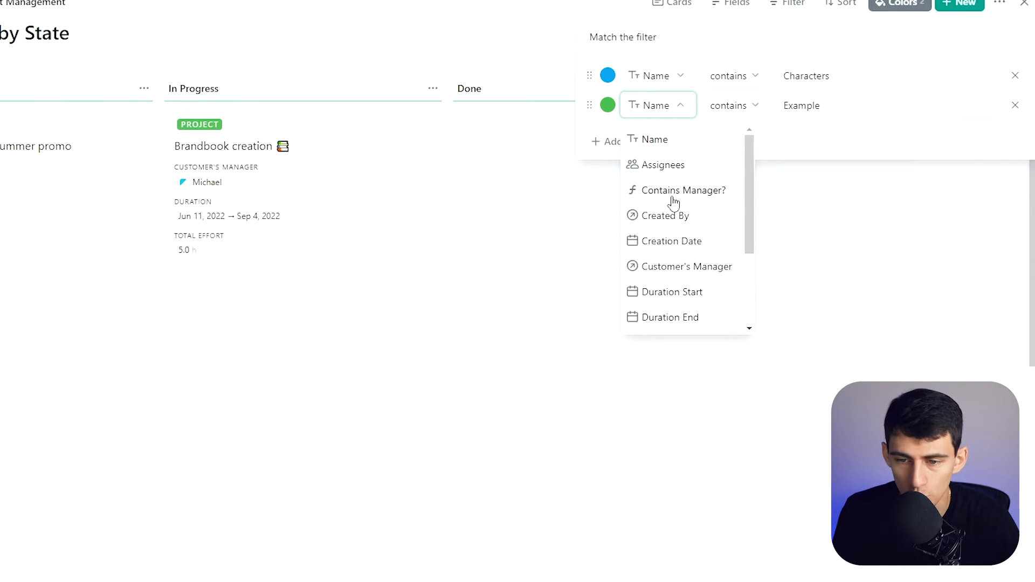
mouse_move(690, 199)
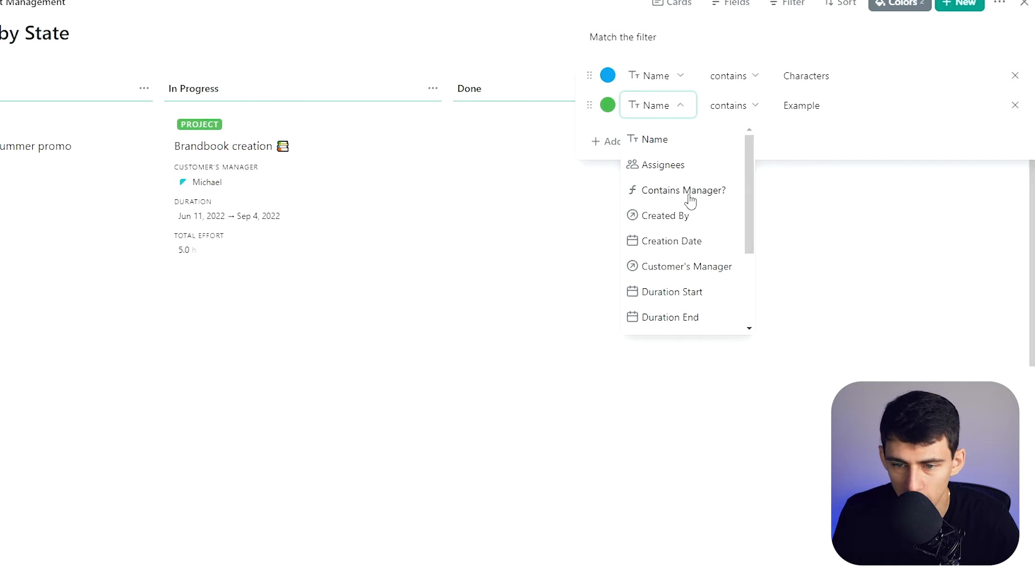
mouse_move(680, 205)
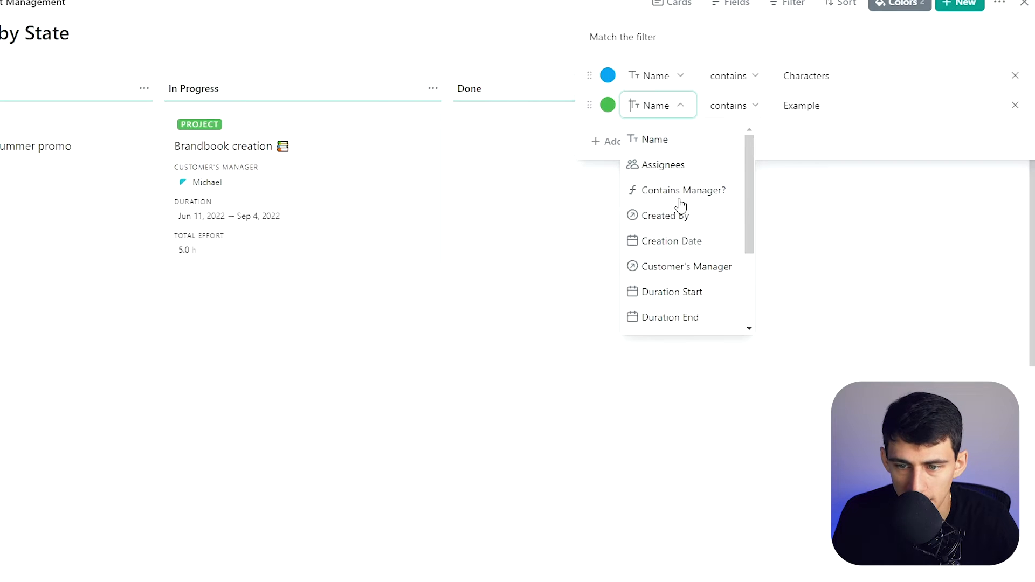
click(672, 240)
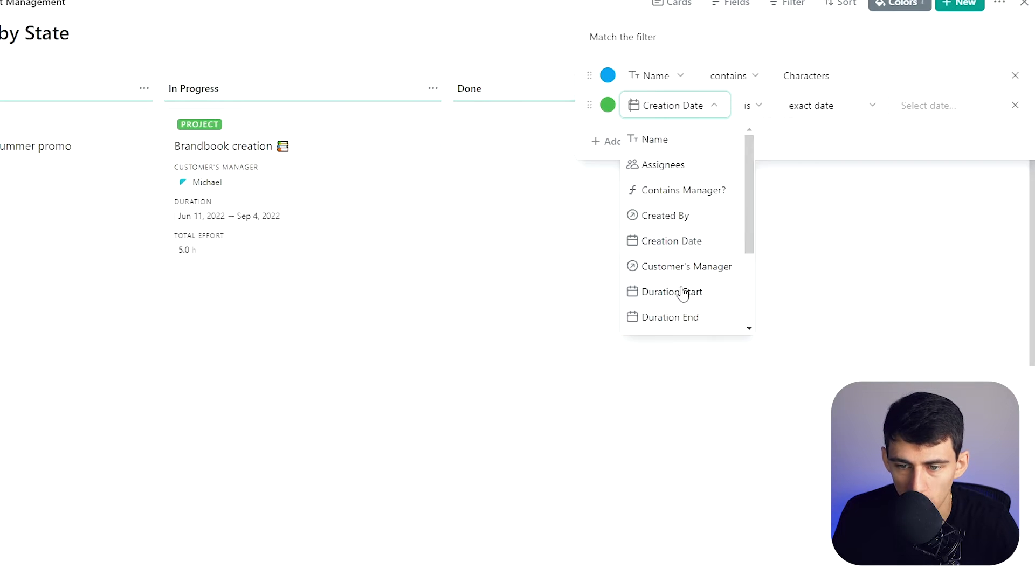
click(672, 292)
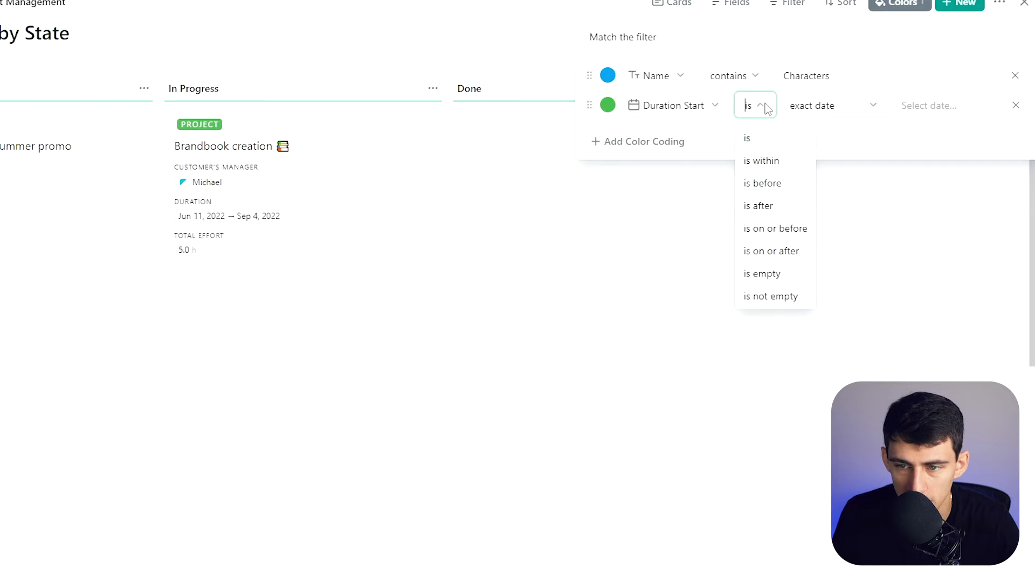
click(758, 205)
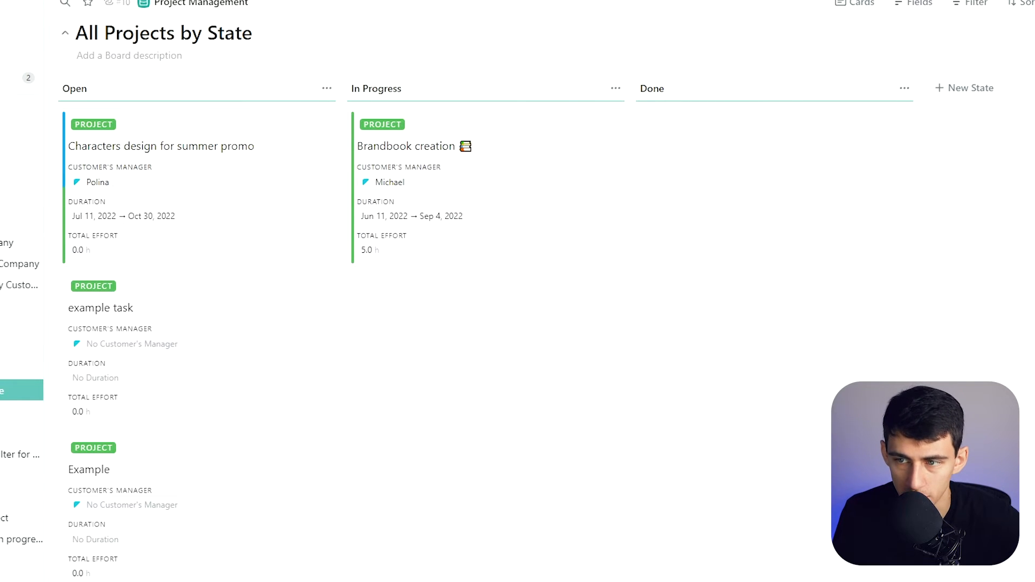
click(907, 11)
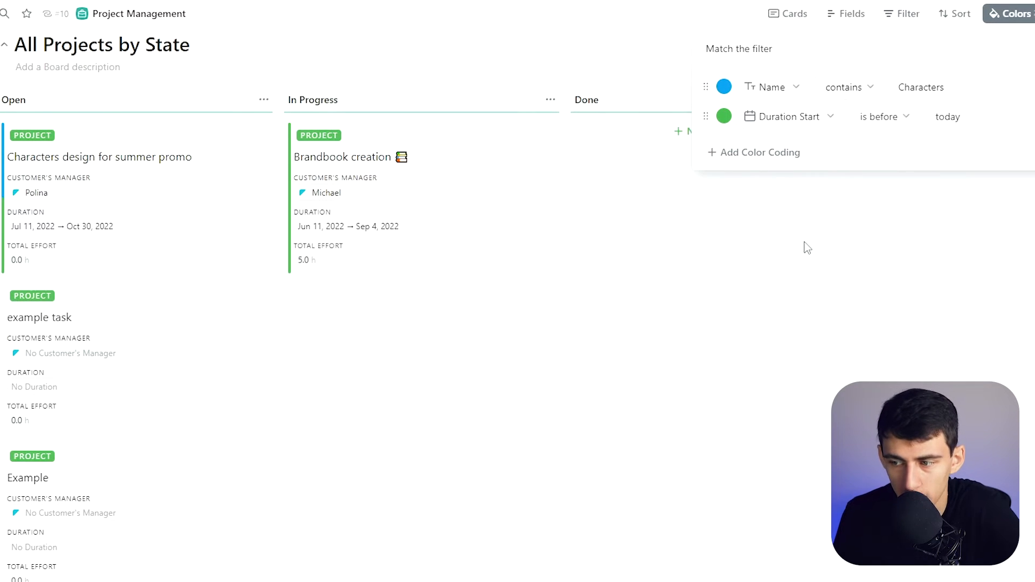
- Review the two colour rules and bring up the board's Filter settings
click(906, 13)
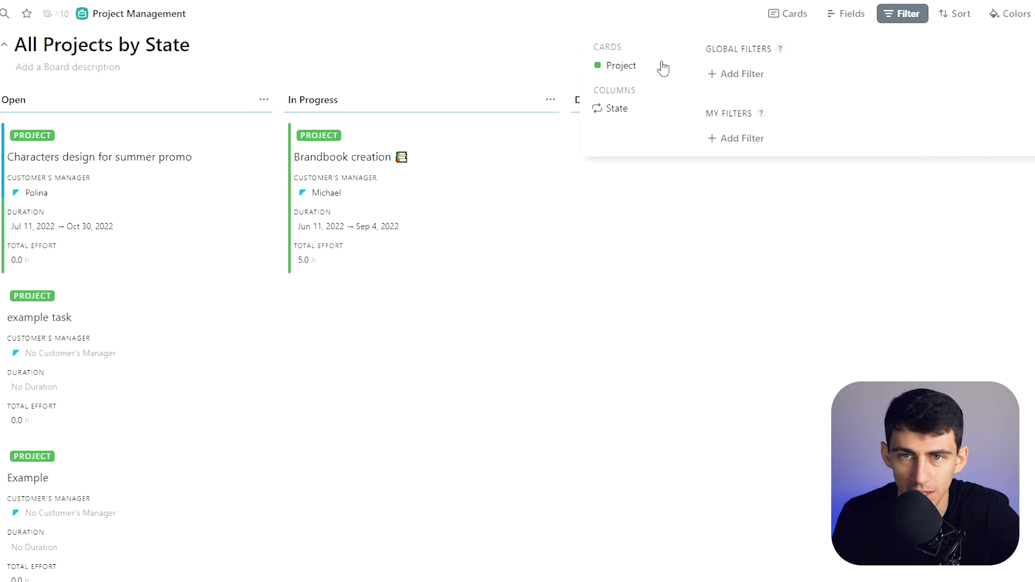
mouse_move(886, 150)
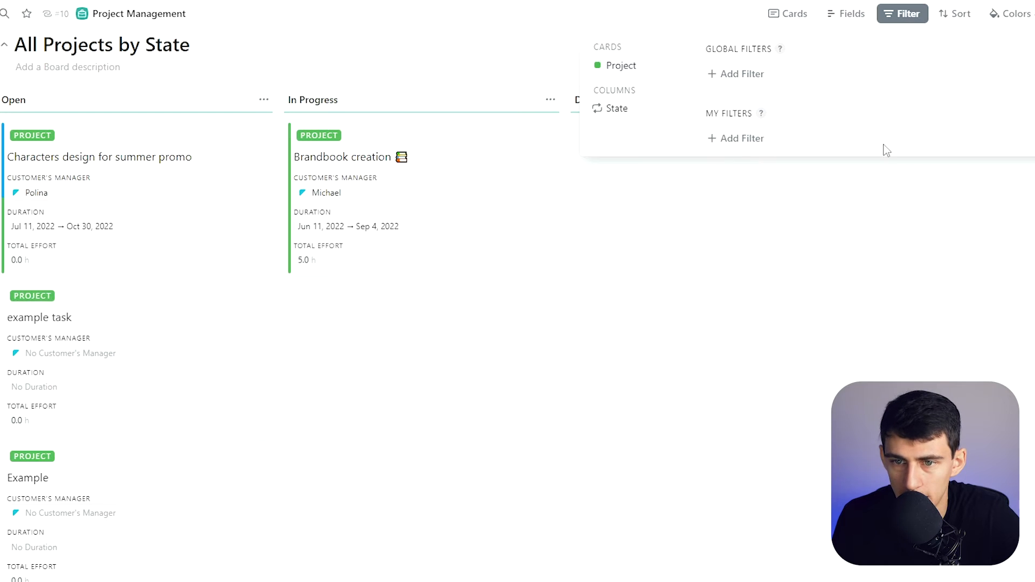
mouse_move(780, 48)
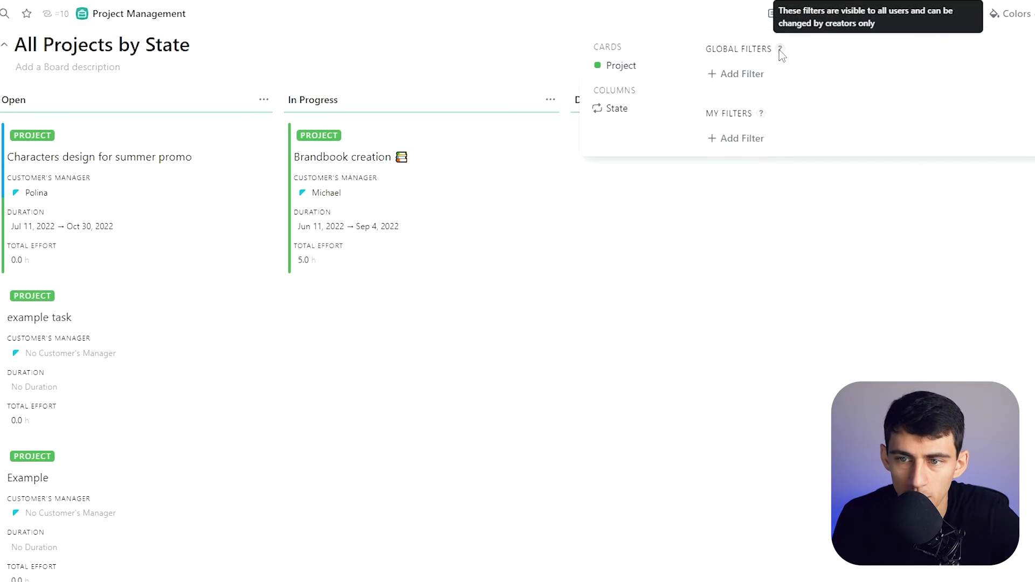